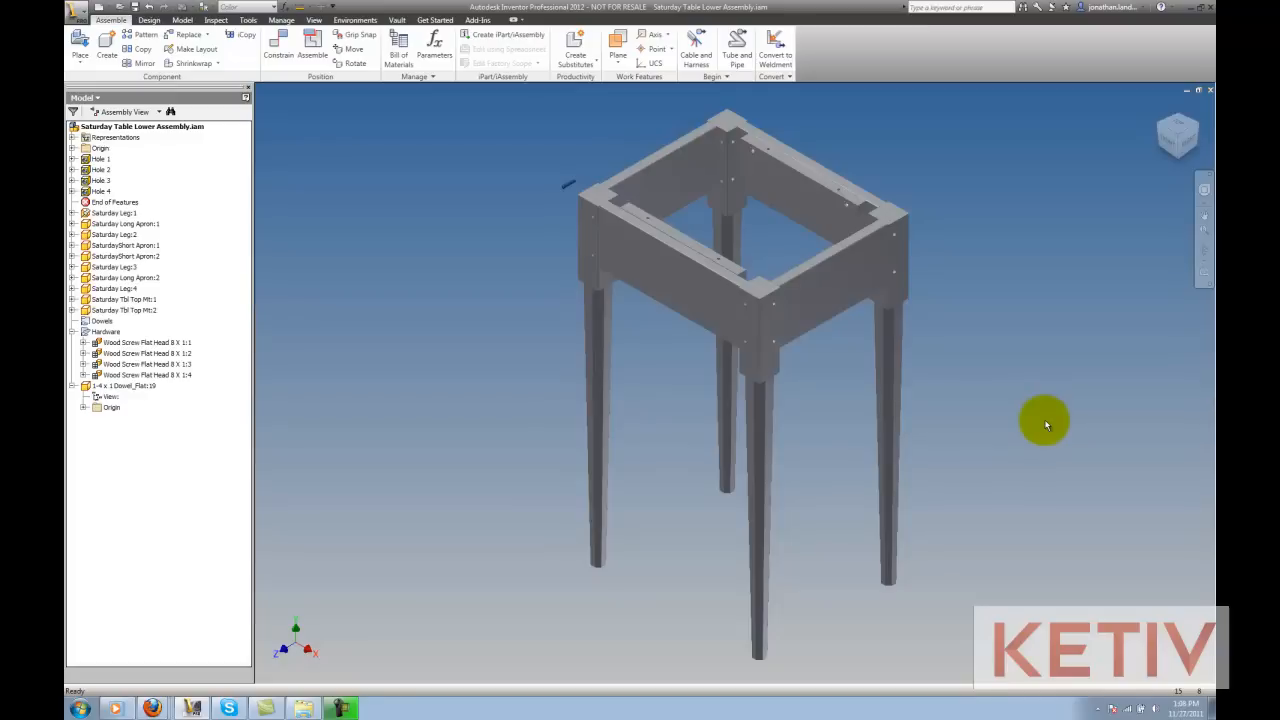
mouse_move(1020, 408)
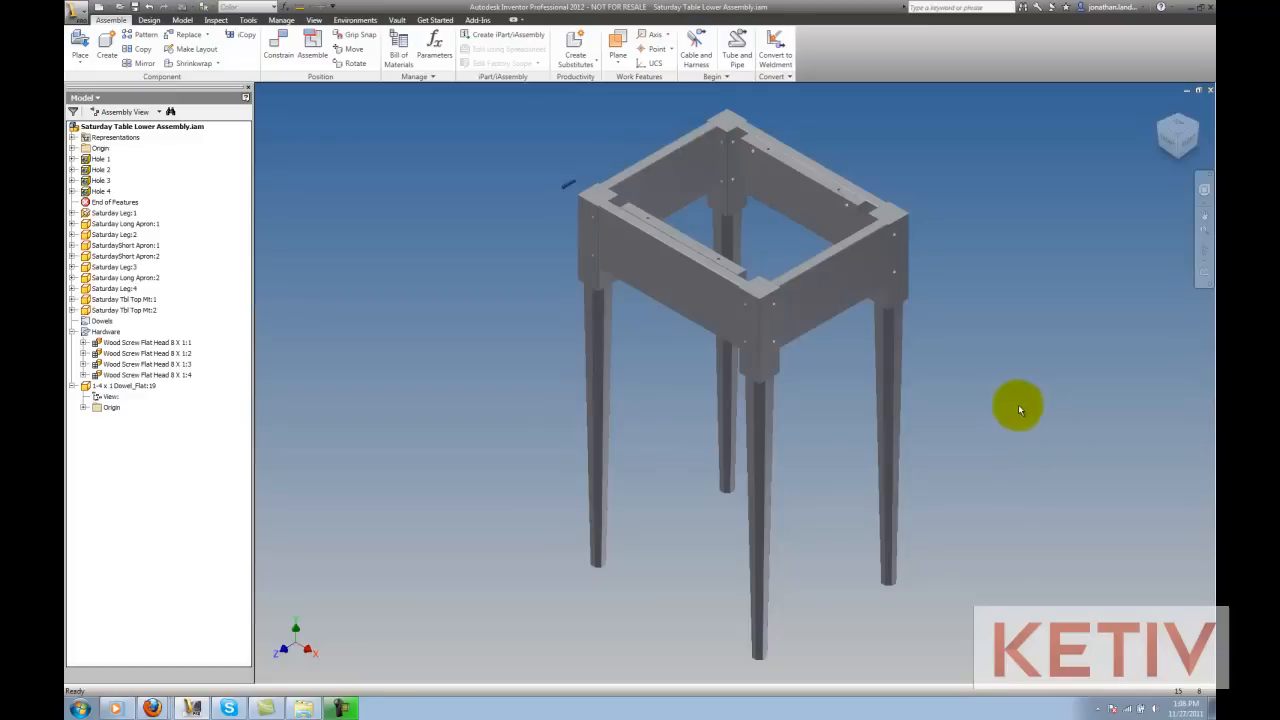
mouse_move(860, 362)
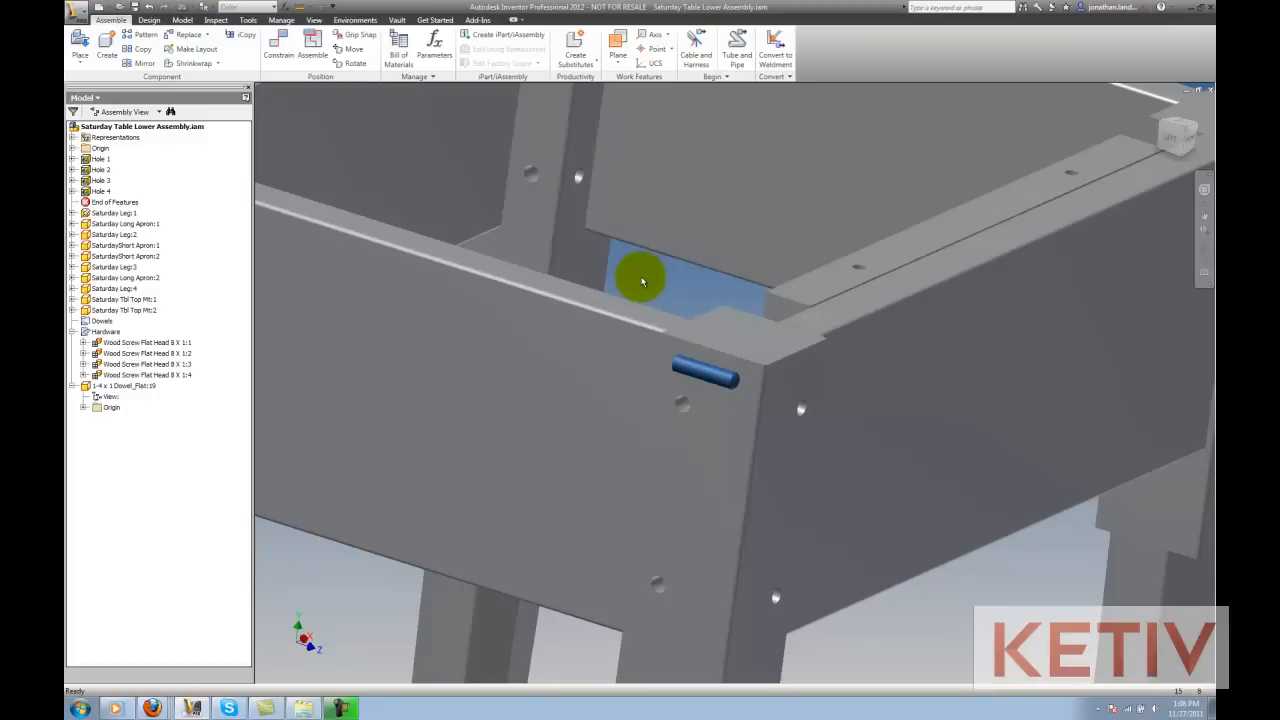
Apply an Insert constraint placing the dowel edge into the corner hole edge.
click(640, 280)
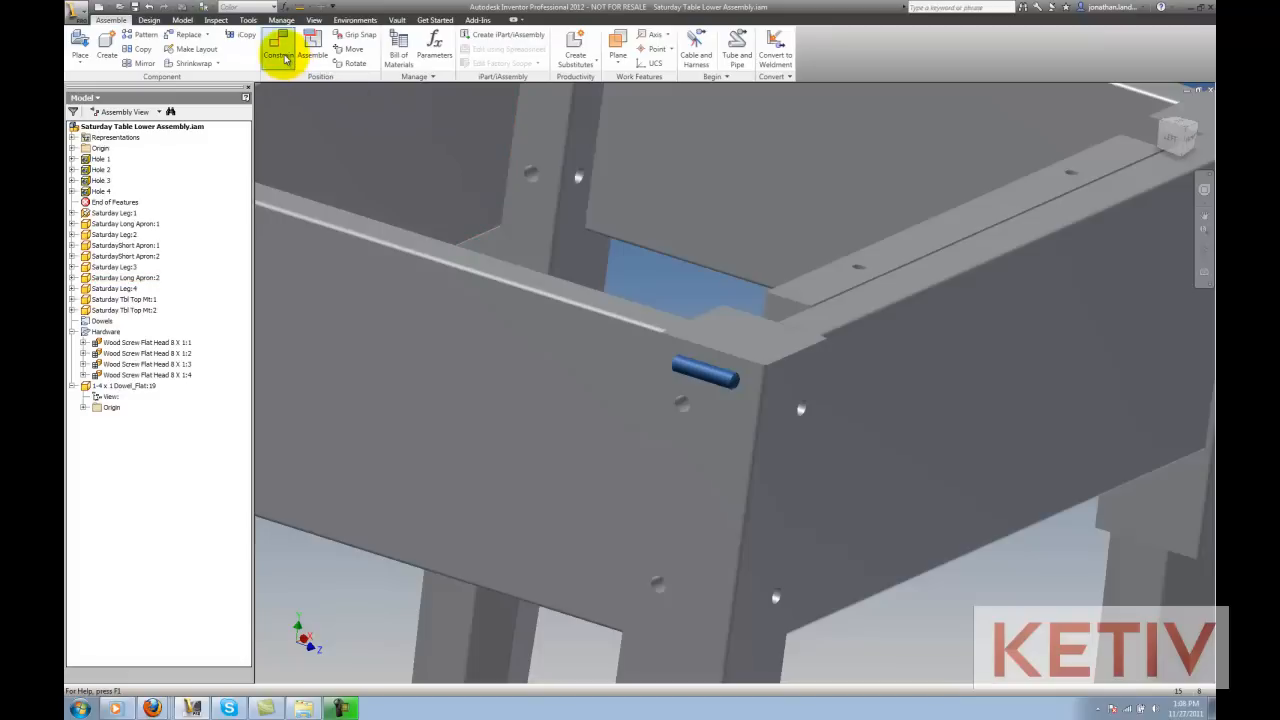
click(280, 50)
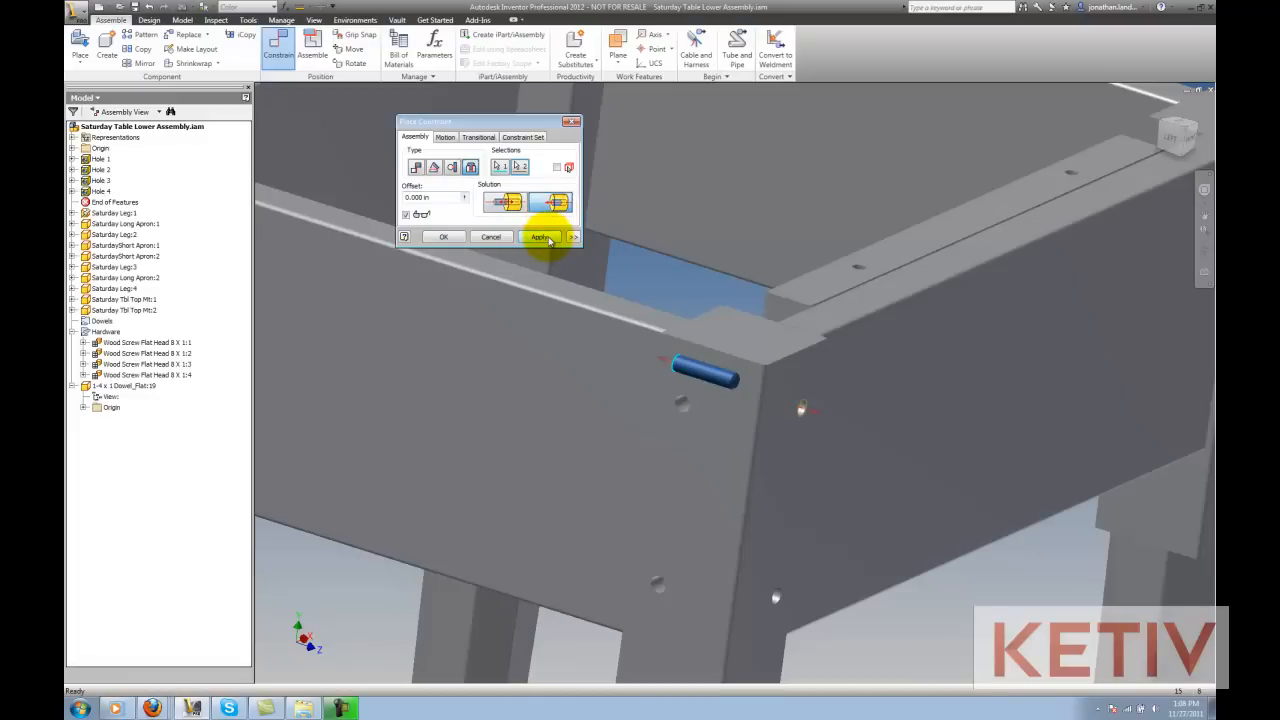
click(540, 236)
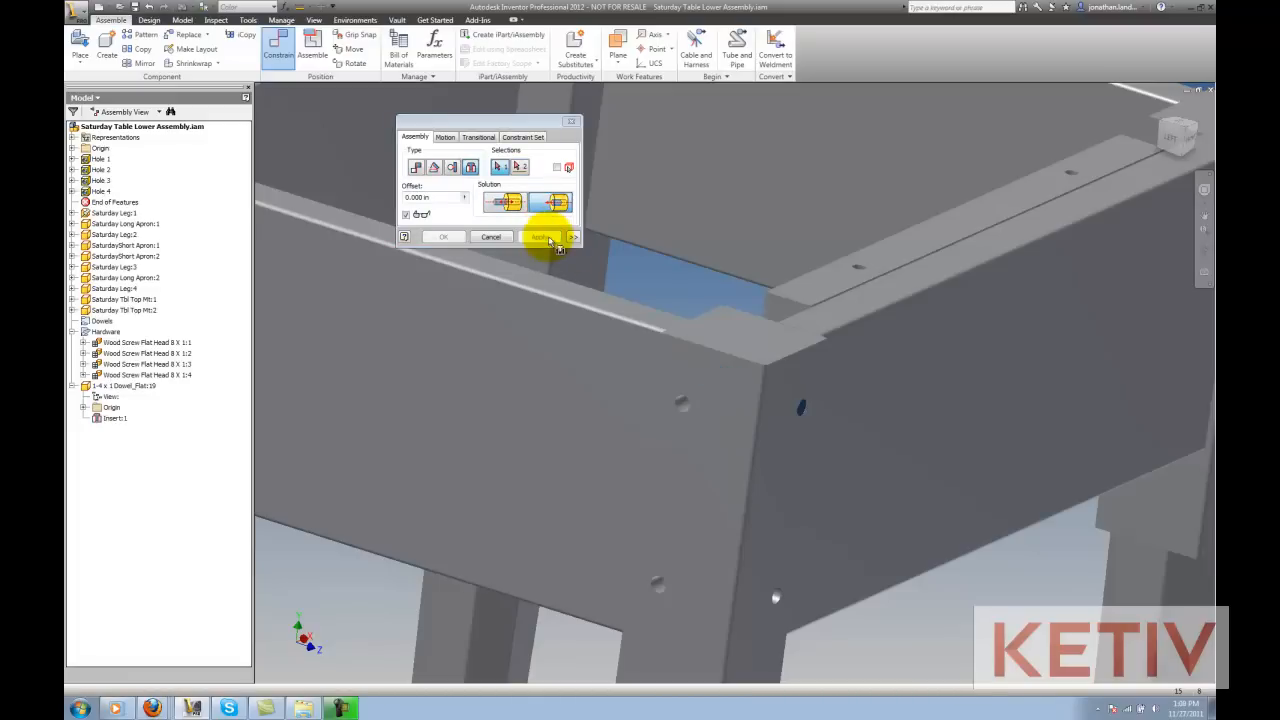
click(540, 236)
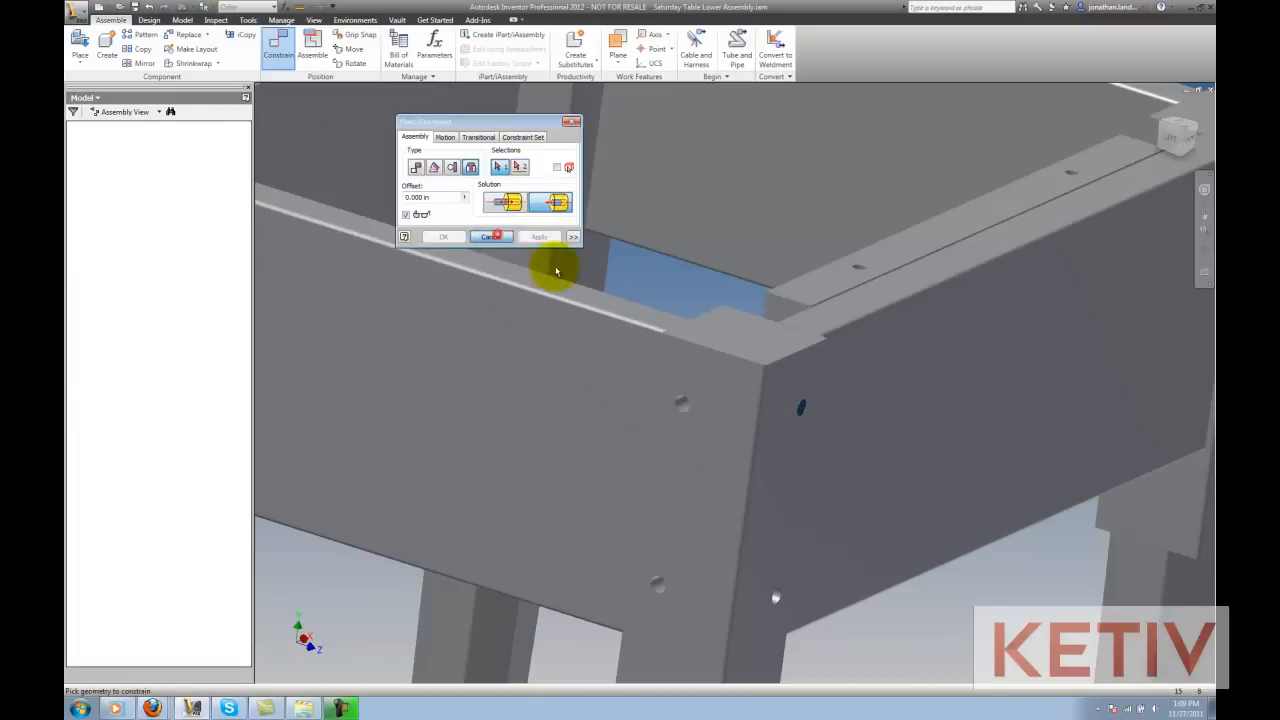
click(490, 236)
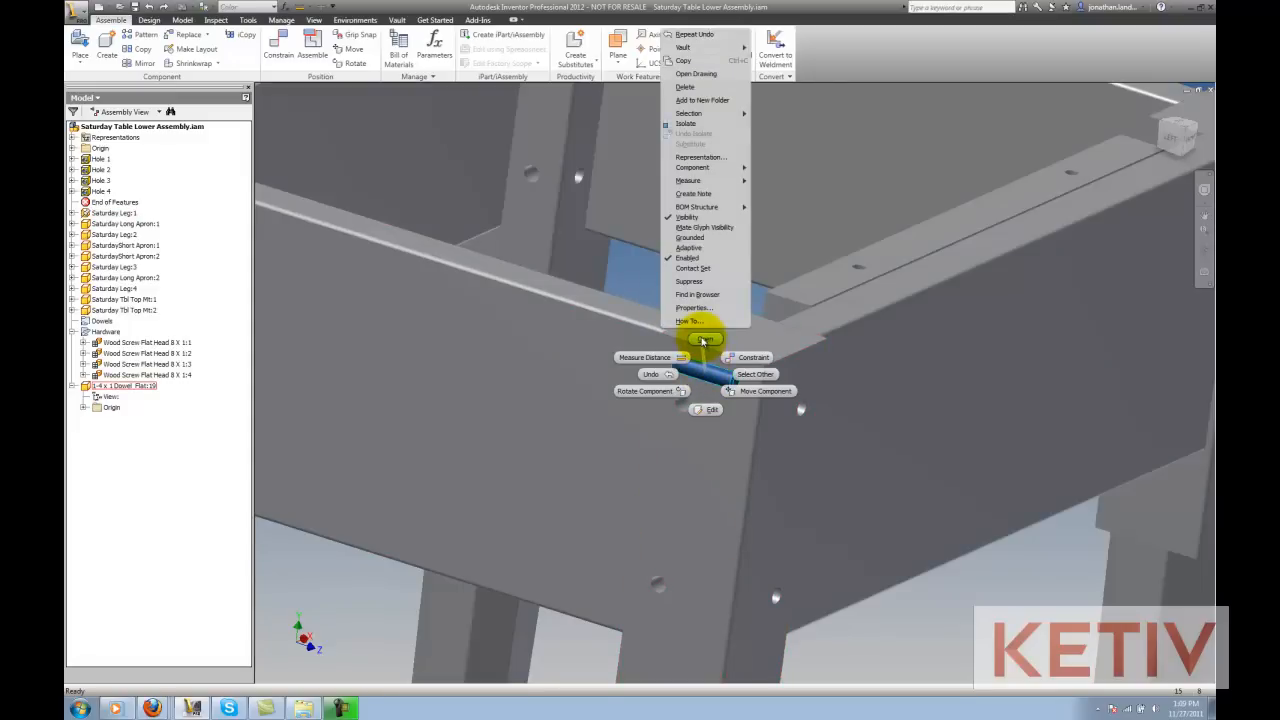
Open the dowel part in its own window from the browser context menu.
click(712, 408)
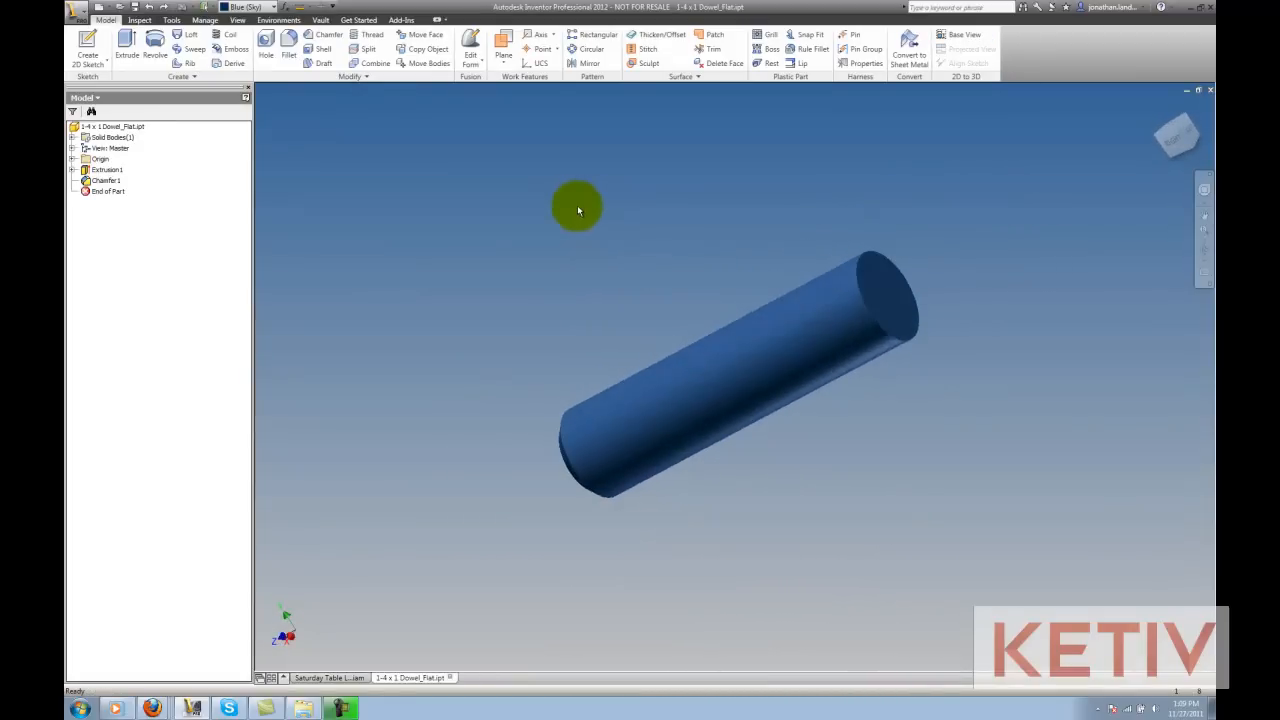
click(204, 20)
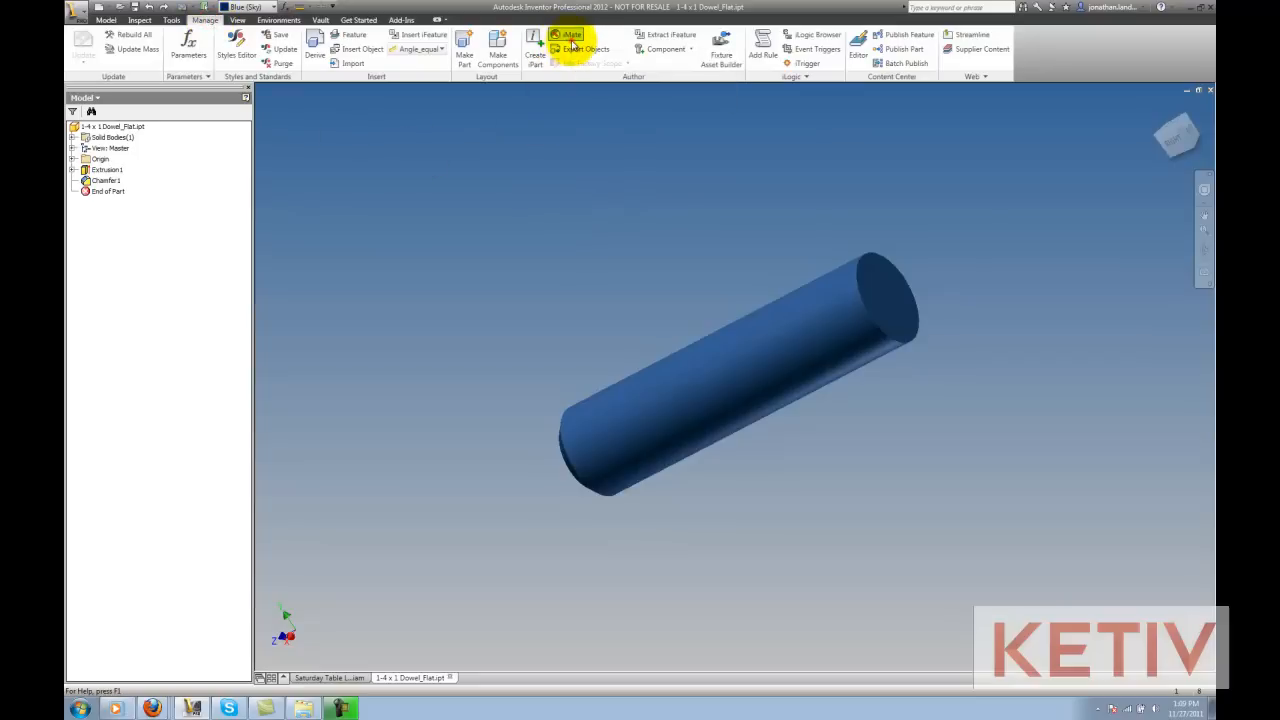
Define an Insert-type iMate on the dowel's circular end edge and confirm it.
click(570, 36)
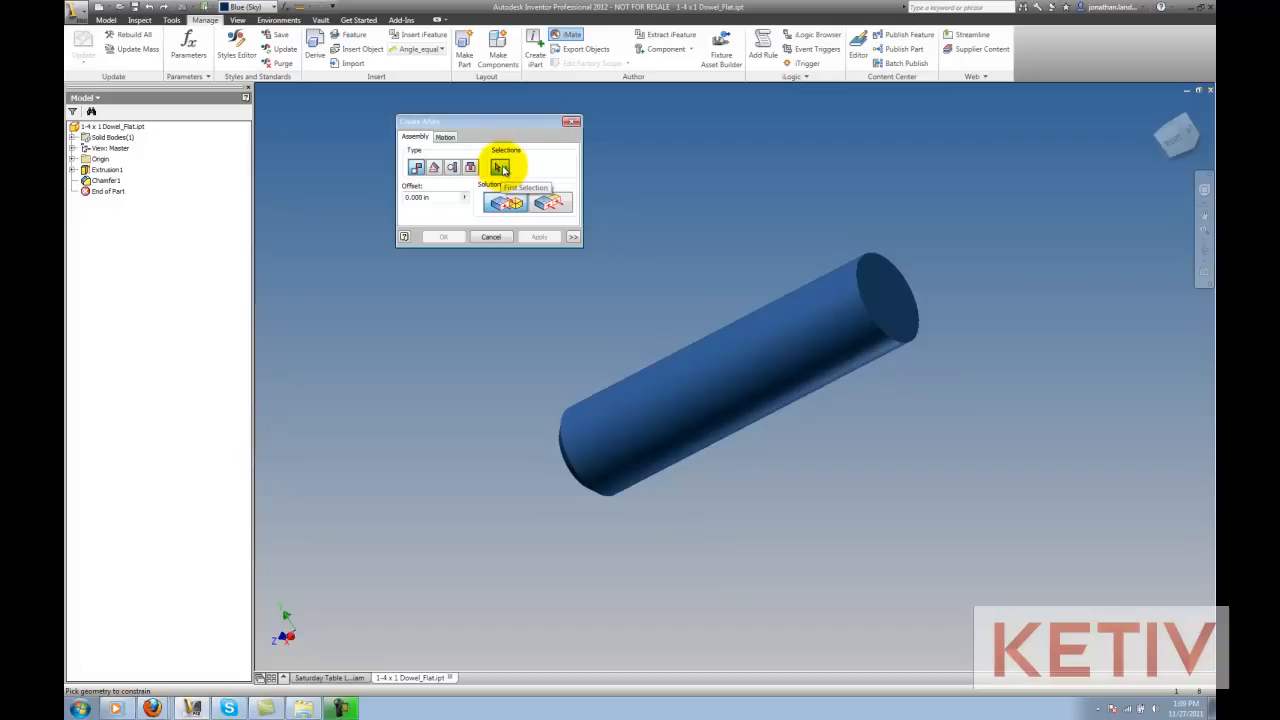
click(470, 168)
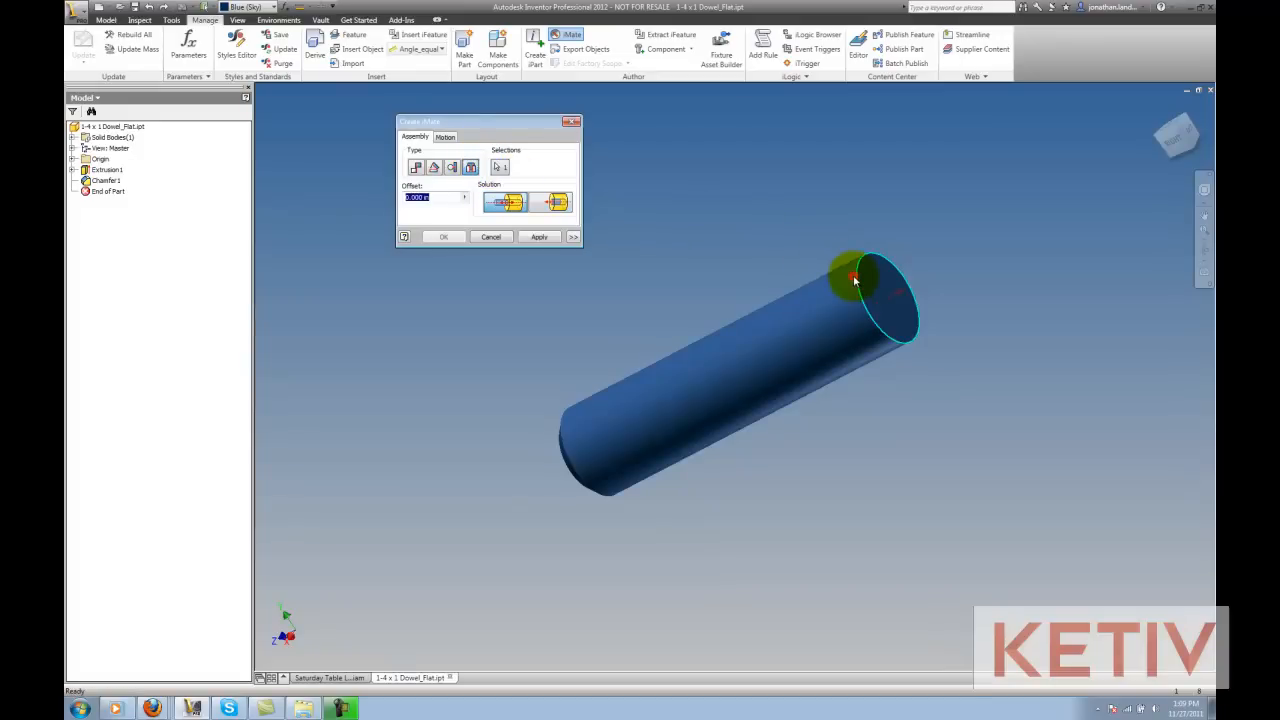
click(556, 202)
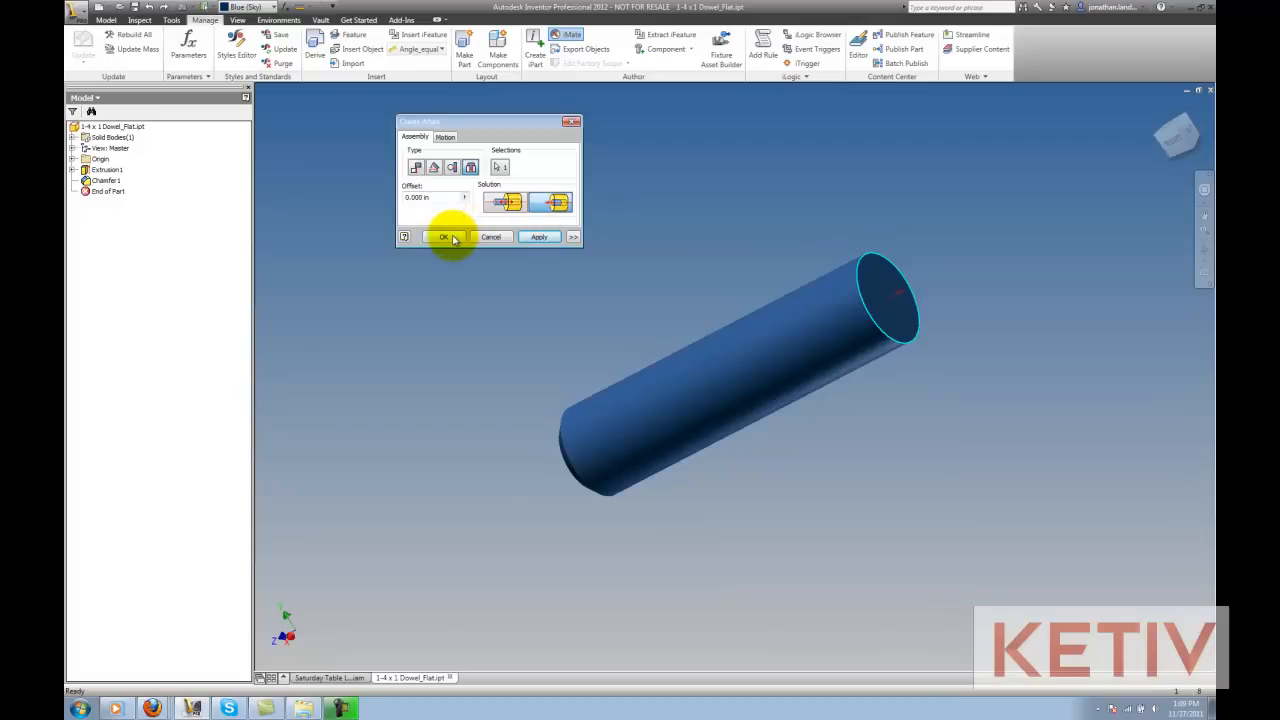
click(444, 236)
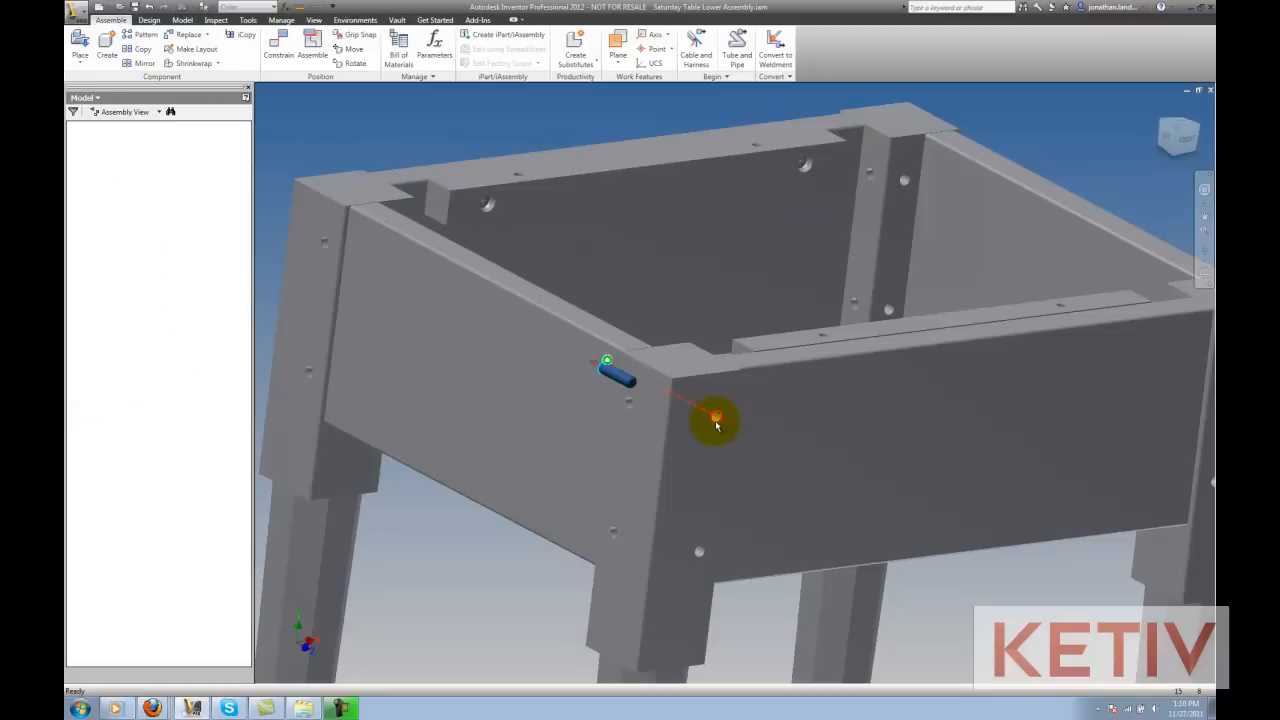
Snap dowel copies into the corner hole and a lower apron hole via the iMate.
click(716, 420)
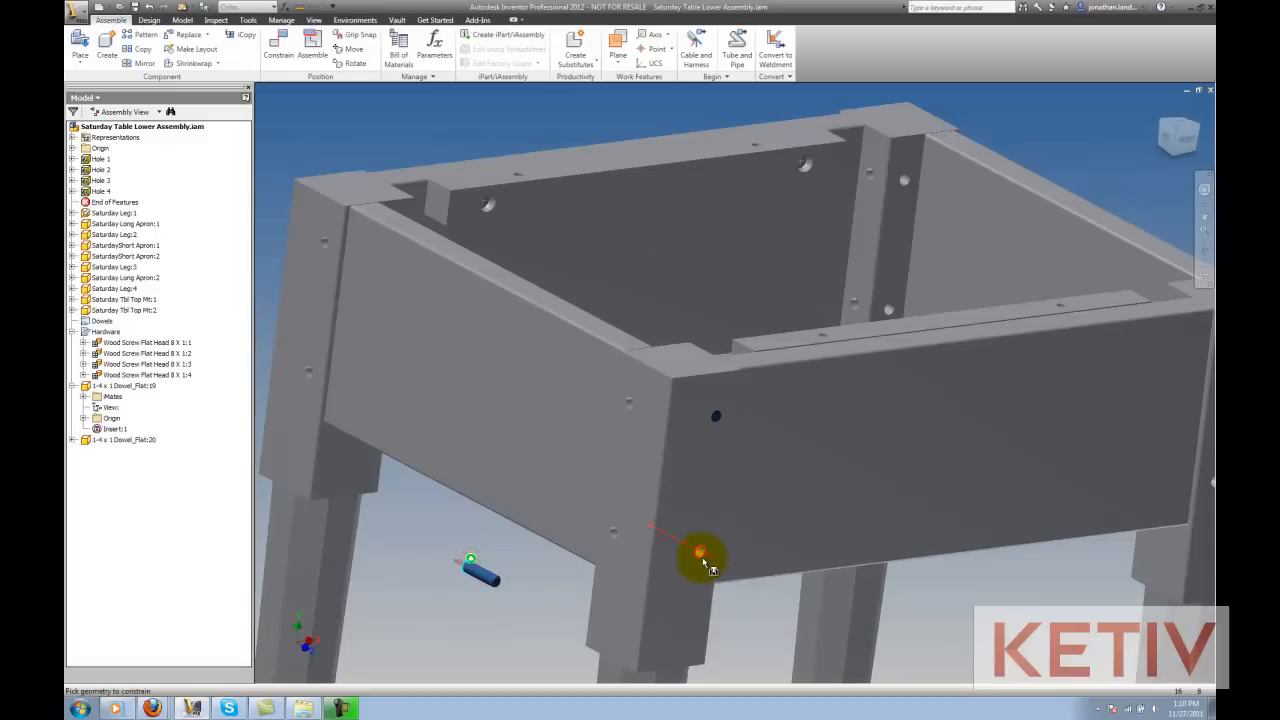
click(116, 440)
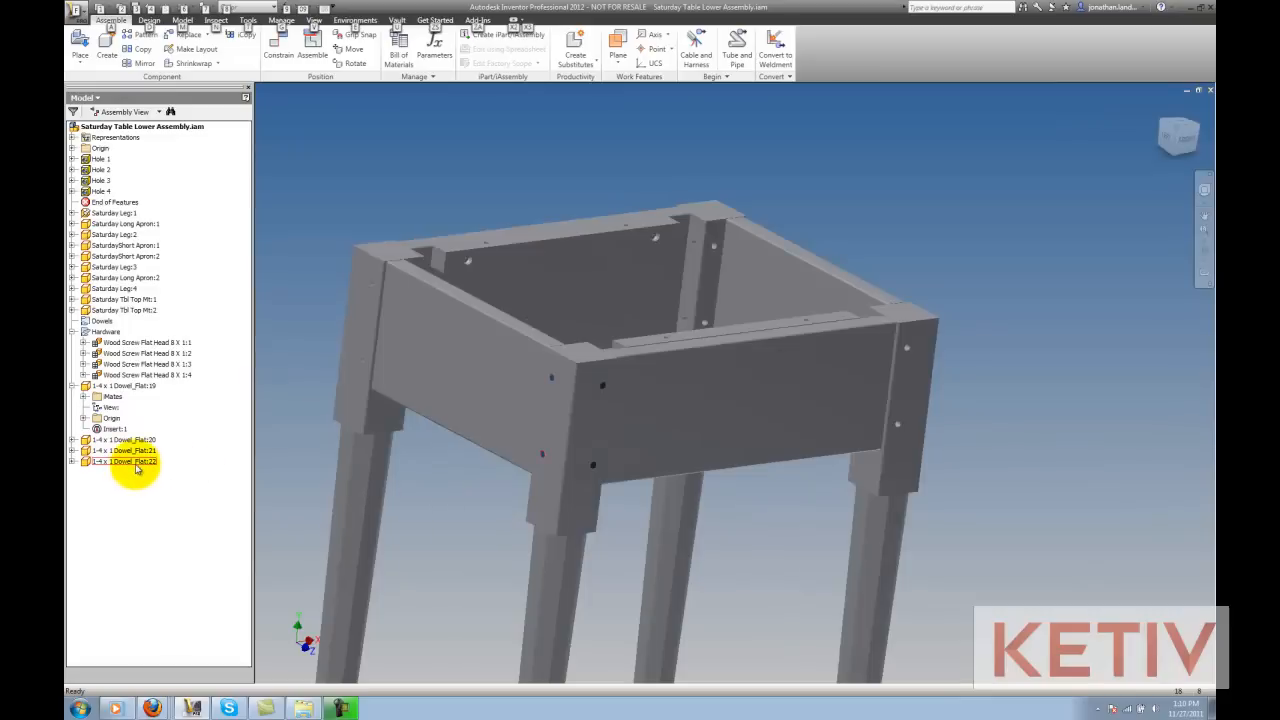
Snap another dowel copy into the left leg hole of the table base.
click(124, 472)
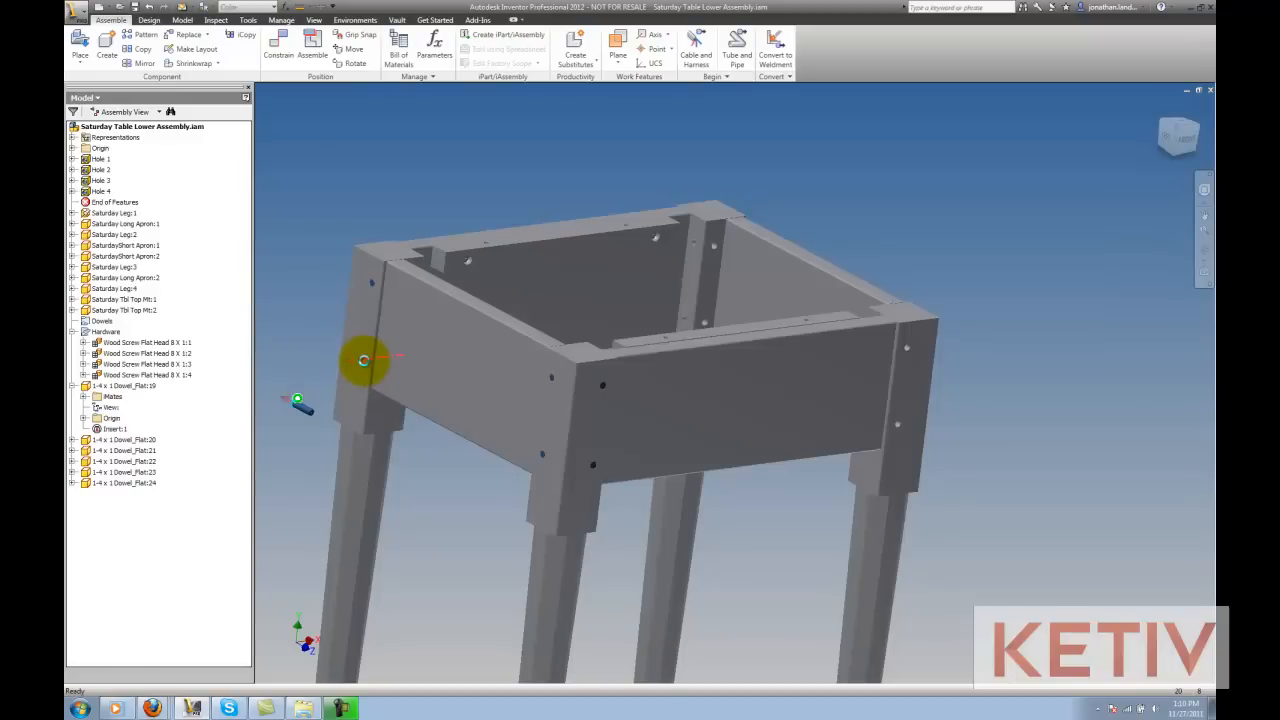
click(738, 456)
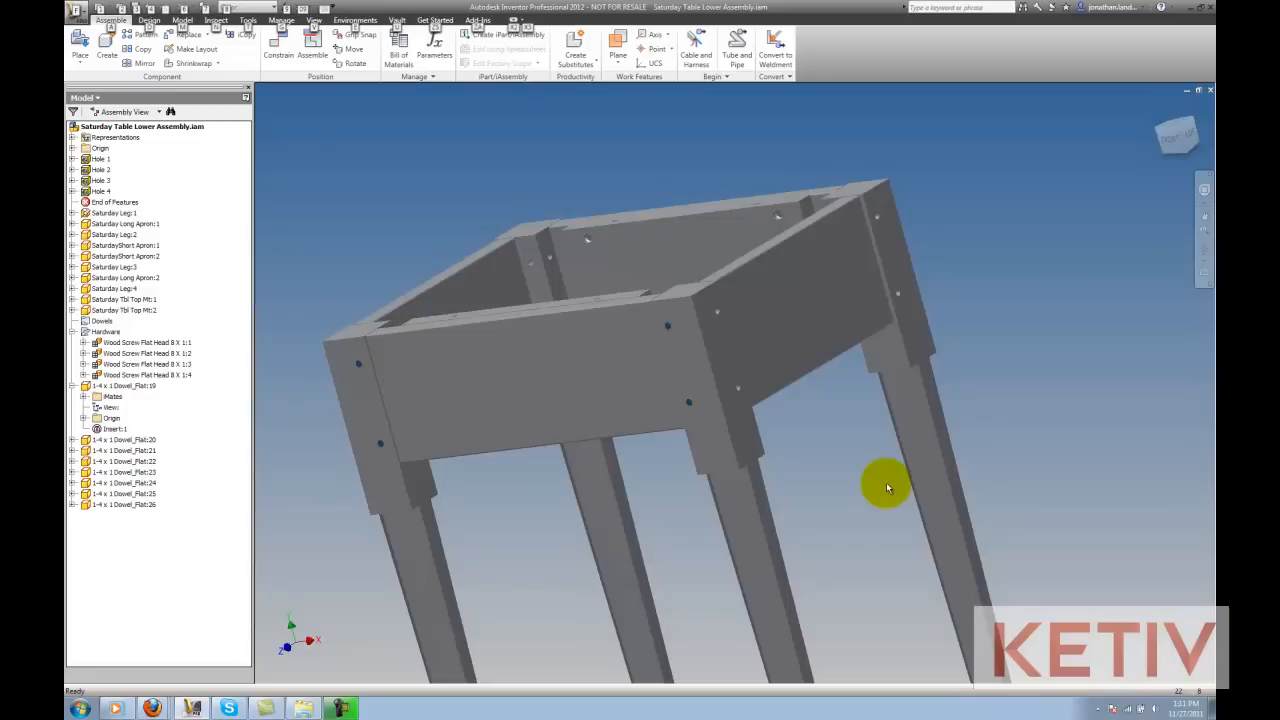
Add one more dowel instance from the browser into the assembly.
click(124, 504)
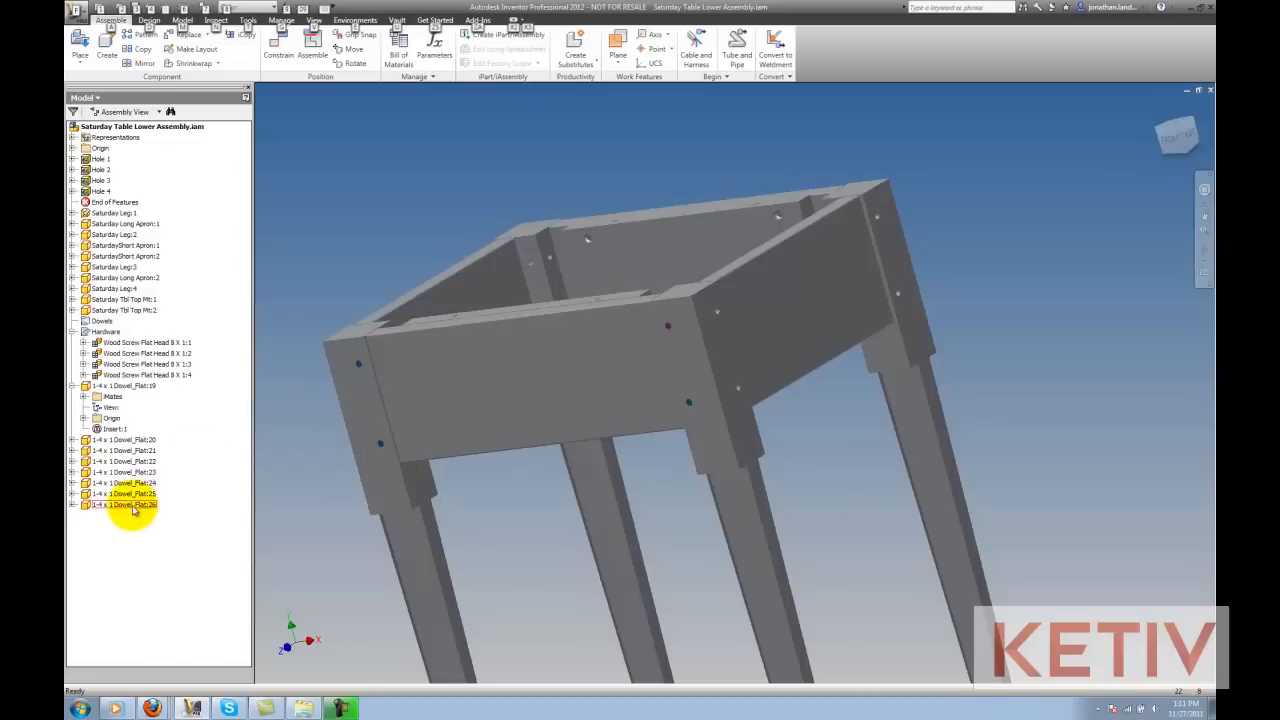
click(124, 516)
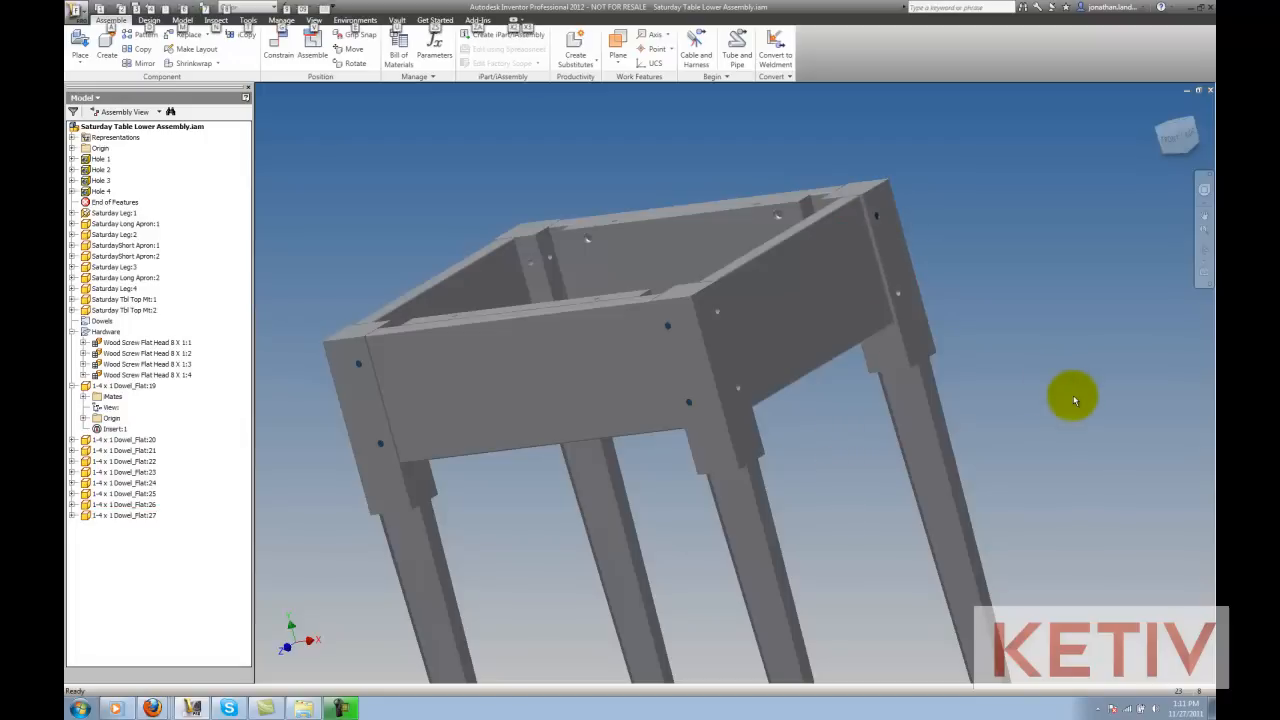
click(124, 516)
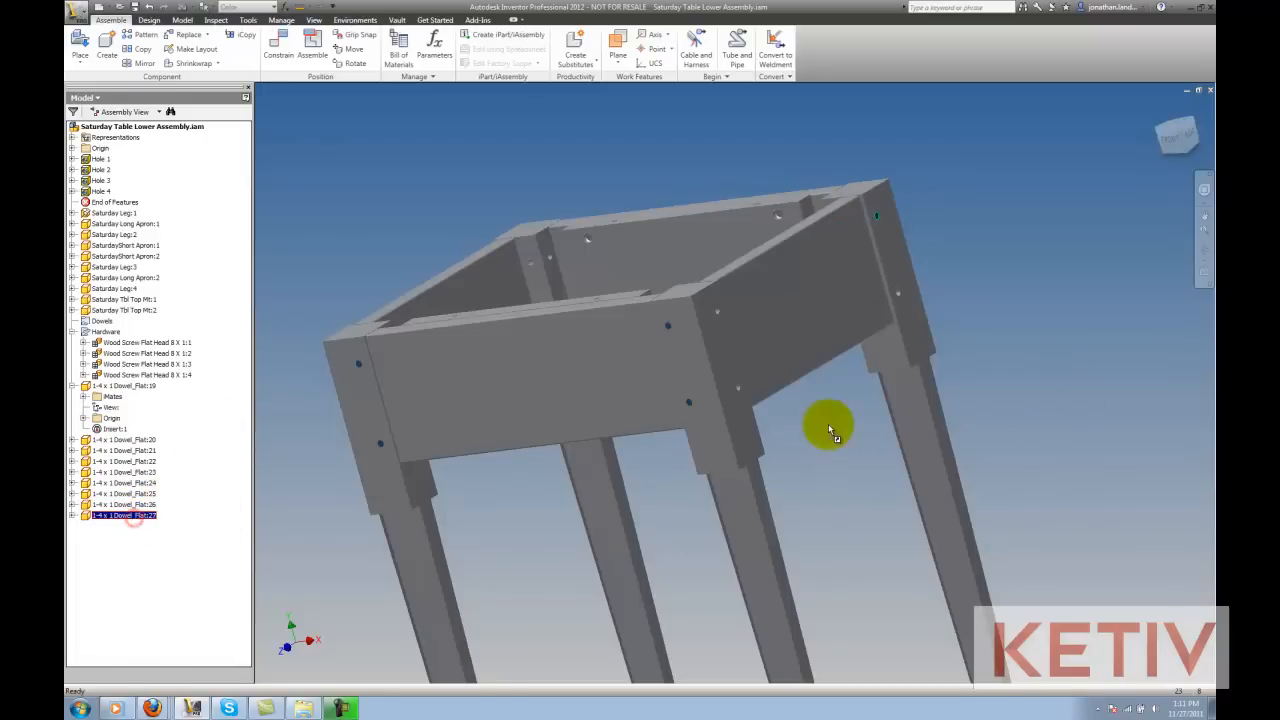